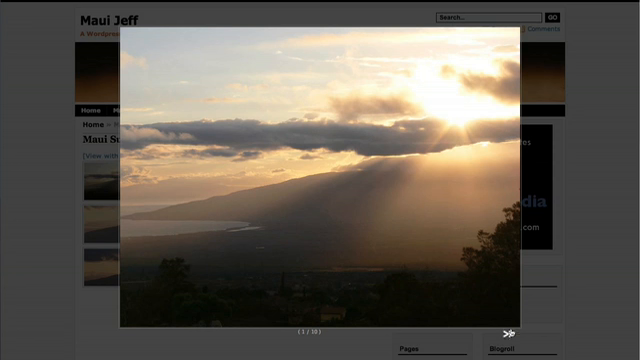
pyautogui.moveTo(507, 332)
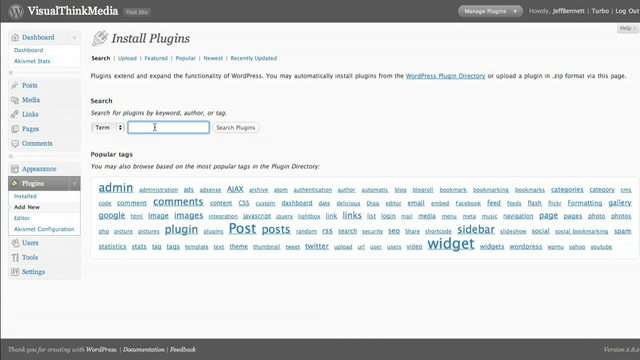
# Search the plugin directory for 'nextgen gallery'
pyautogui.write('nest')
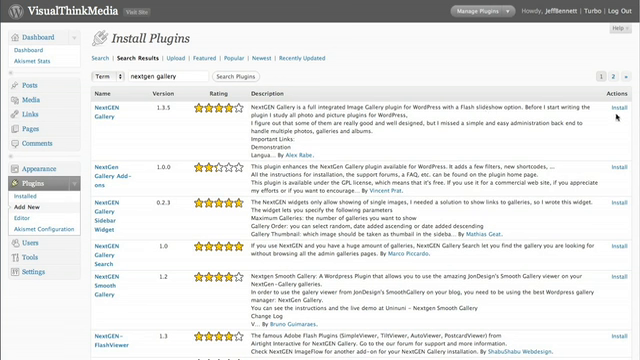
pyautogui.moveTo(614, 110)
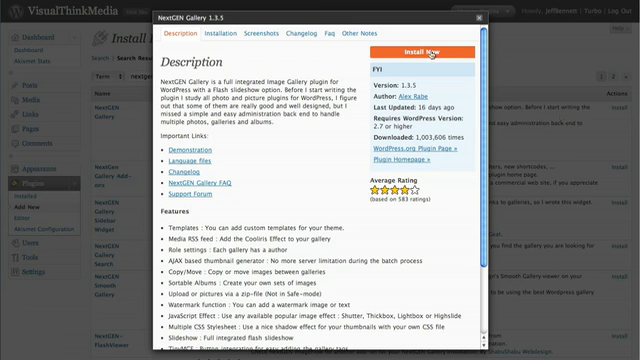
# Install the NextGEN Gallery 1.3.5 plugin
pyautogui.click(426, 50)
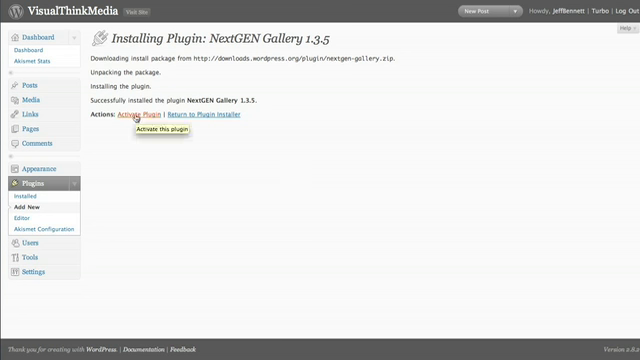
pyautogui.moveTo(210, 156)
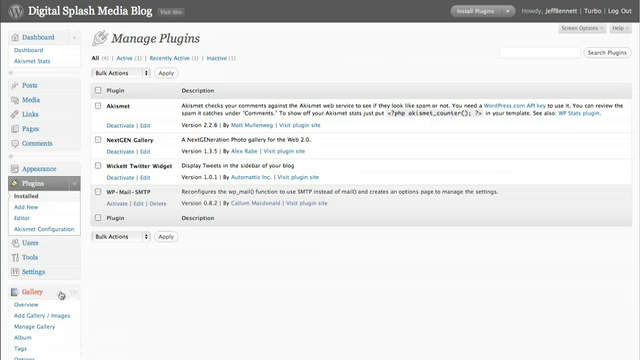
# Scroll the sidebar down to the new Gallery menu
pyautogui.scroll(-3)
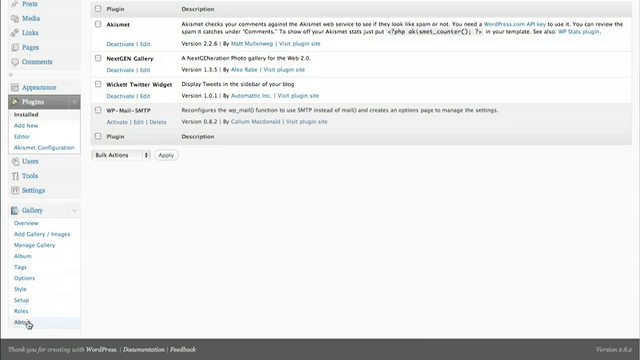
pyautogui.moveTo(31, 260)
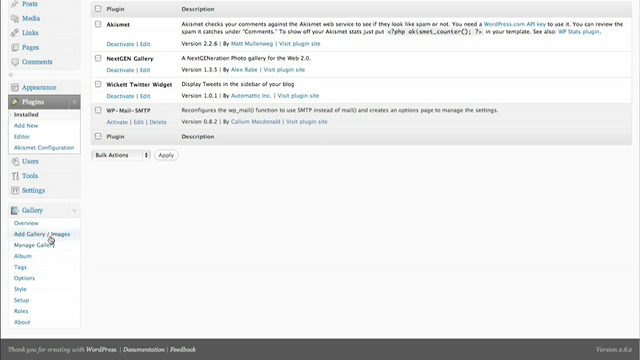
pyautogui.moveTo(43, 237)
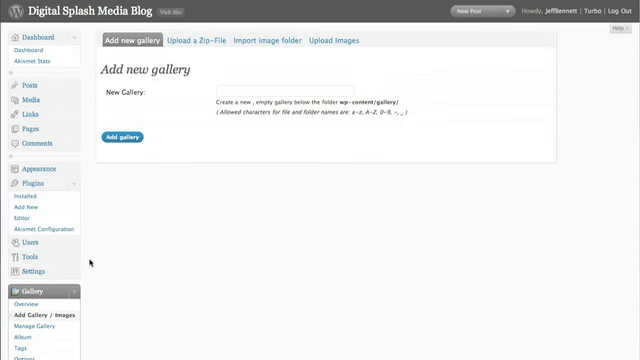
pyautogui.moveTo(262, 114)
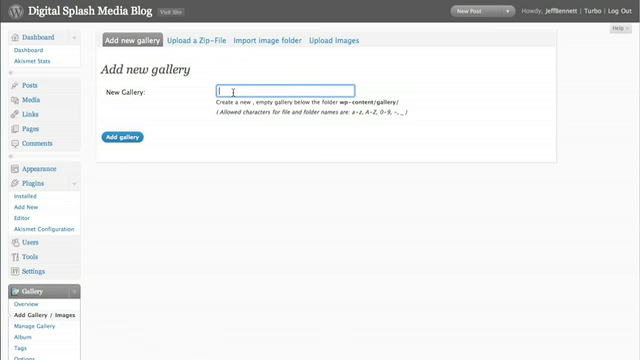
# Create a gallery named 'Sunset Gallery' and switch to the Upload Images page
pyautogui.write('Sunset Gallery')
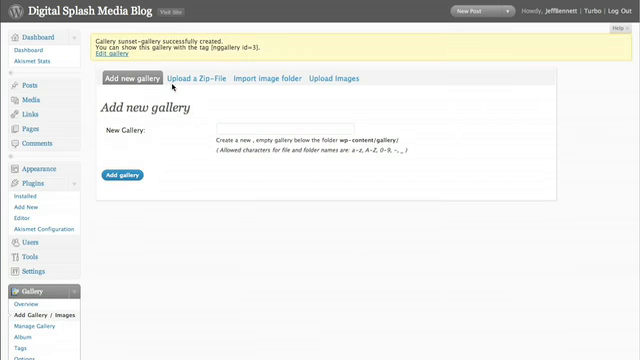
pyautogui.moveTo(231, 73)
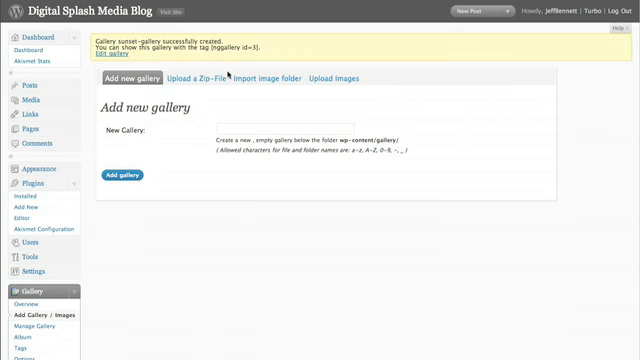
pyautogui.moveTo(197, 79)
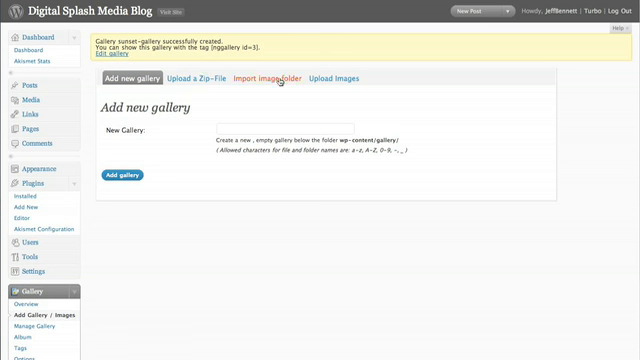
pyautogui.moveTo(334, 78)
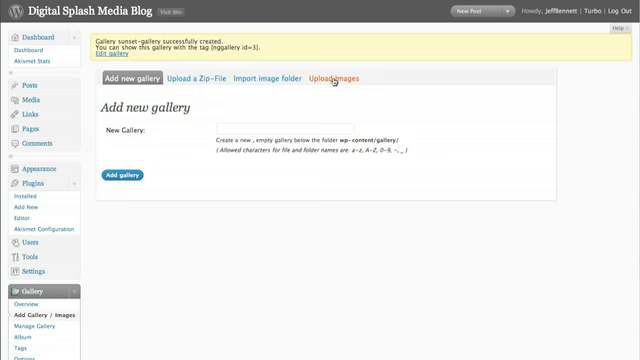
pyautogui.click(332, 76)
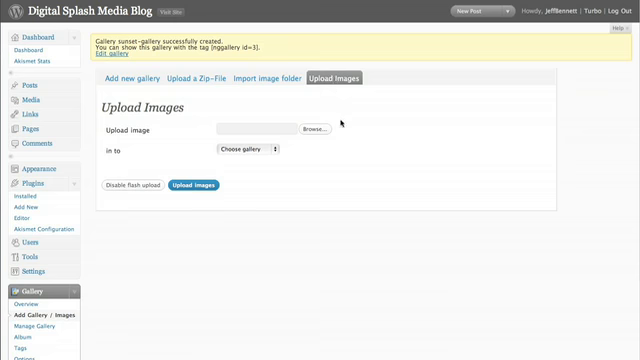
pyautogui.moveTo(337, 131)
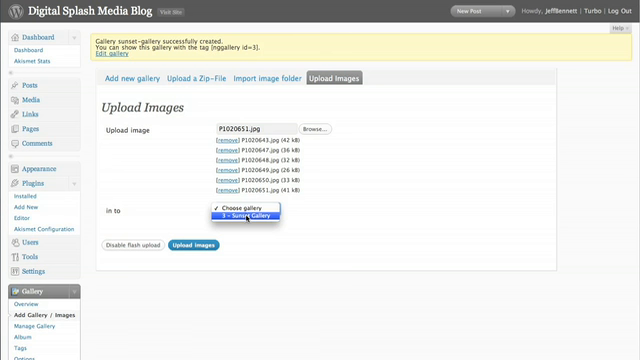
# Upload the six sunset JPGs into '3 – Sunset Gallery'
pyautogui.click(248, 217)
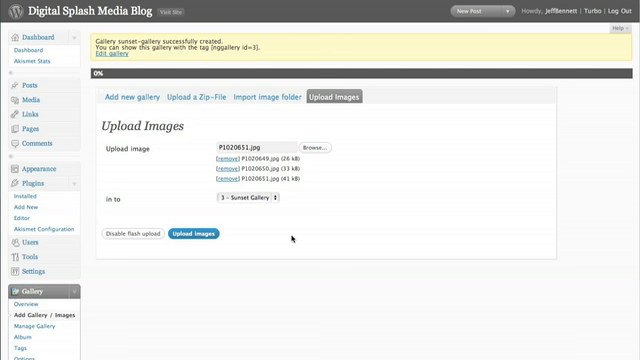
pyautogui.click(194, 233)
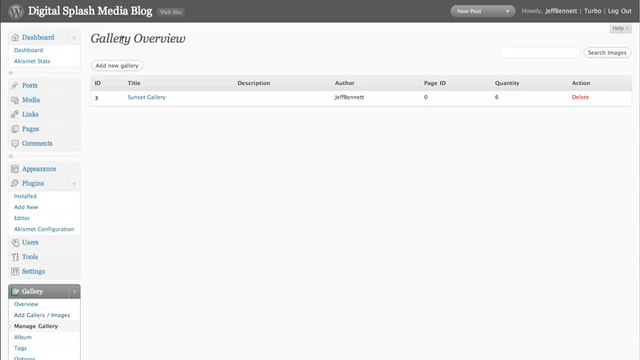
pyautogui.moveTo(145, 100)
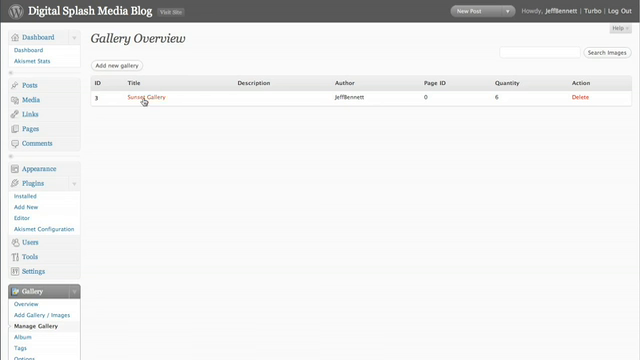
pyautogui.moveTo(140, 100)
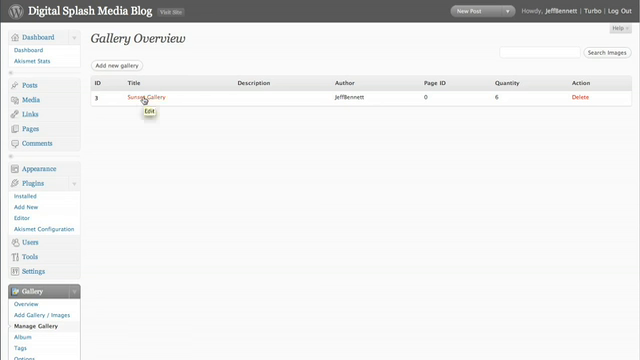
pyautogui.moveTo(256, 139)
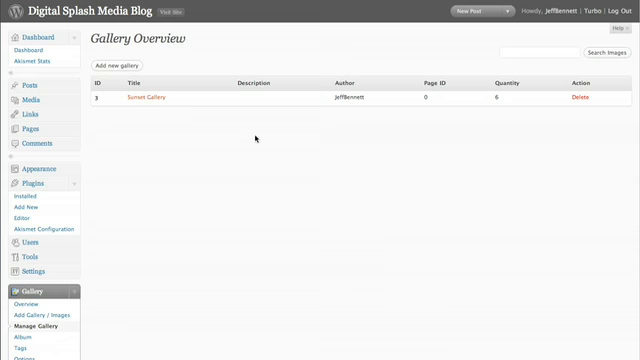
# Open Sunset Gallery from Manage Gallery for editing
pyautogui.click(147, 99)
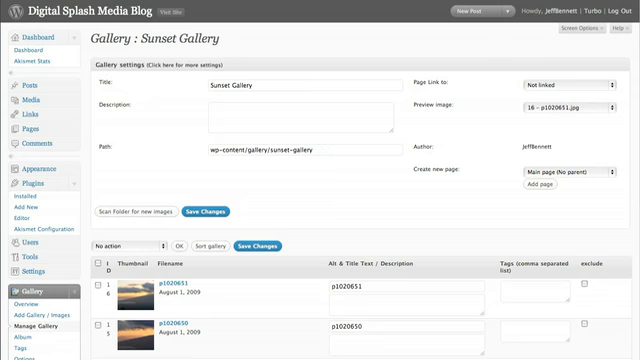
pyautogui.scroll(-3)
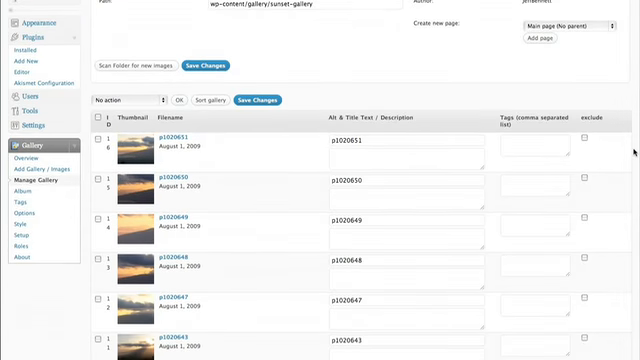
pyautogui.scroll(-3)
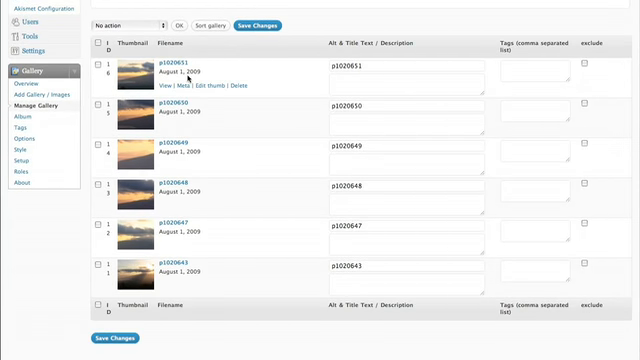
pyautogui.moveTo(132, 268)
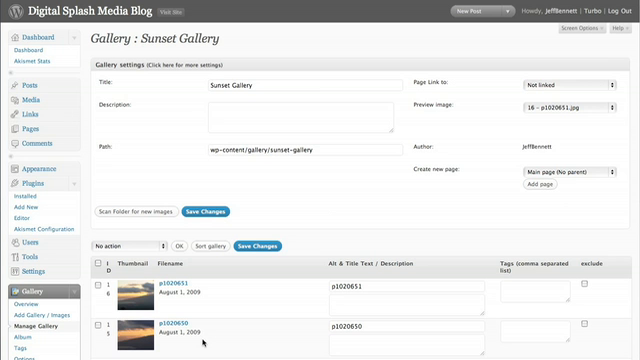
pyautogui.moveTo(205, 343)
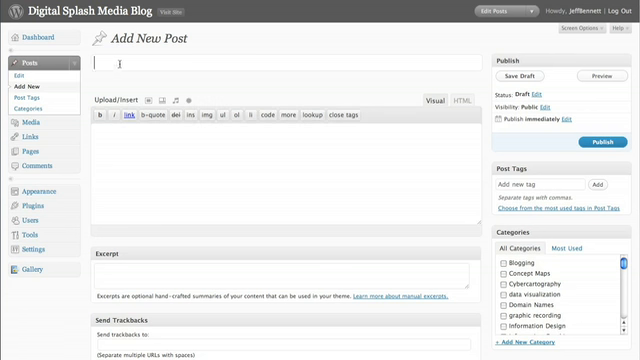
# Title a new post 'NextGen Gallery Photos' and start the body with 'Here is my'
pyautogui.write('N')
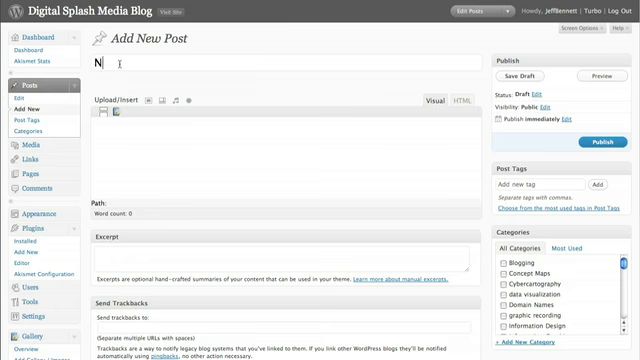
pyautogui.write('extGen Gall')
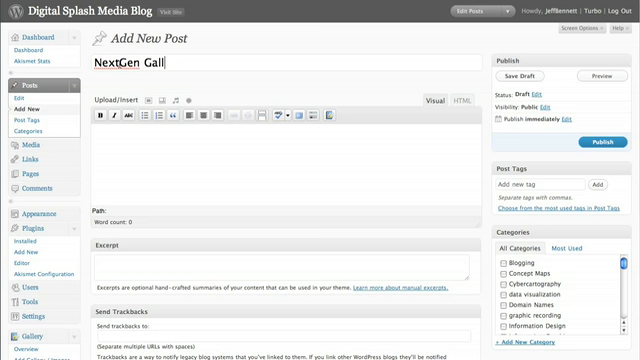
pyautogui.write('ery P')
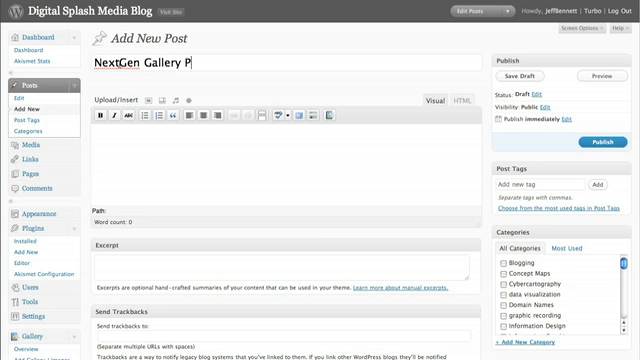
pyautogui.write('hotos')
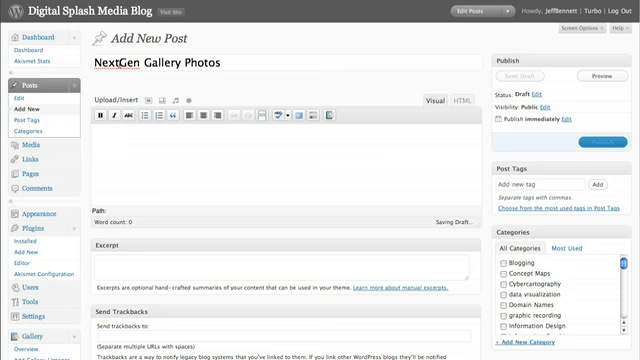
pyautogui.write('Here is my gallery:')
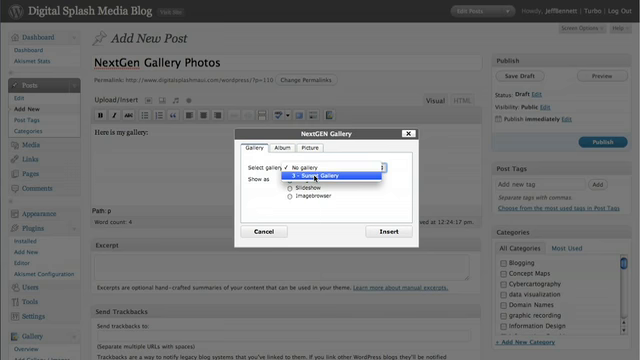
# Insert '3 - Sunset Gallery' into the post as an image list
pyautogui.click(344, 171)
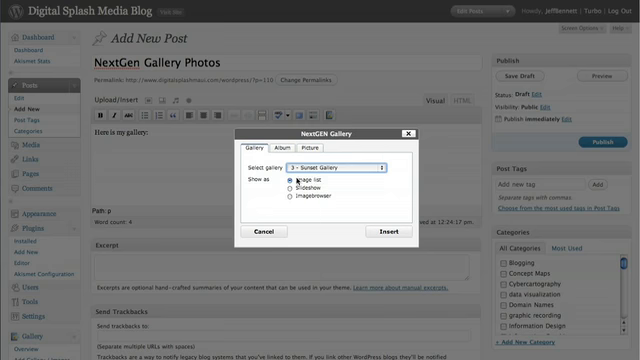
pyautogui.click(297, 177)
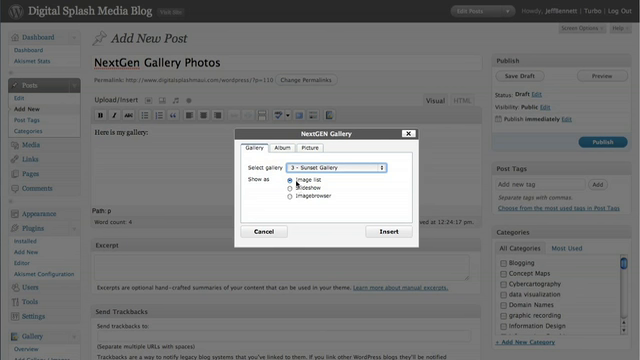
pyautogui.moveTo(333, 191)
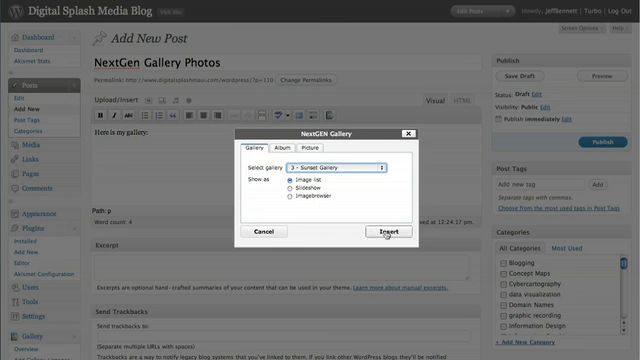
pyautogui.click(371, 231)
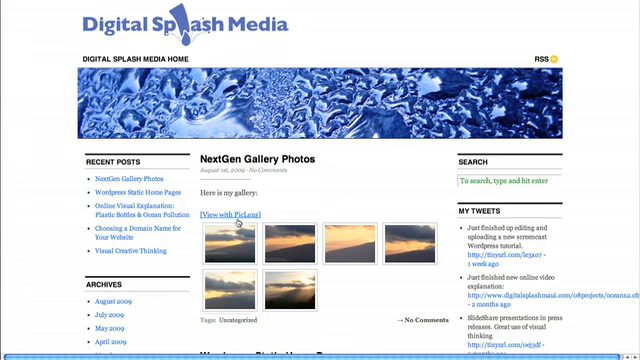
pyautogui.moveTo(232, 234)
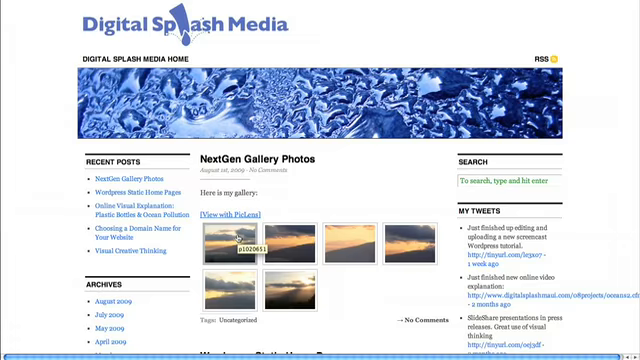